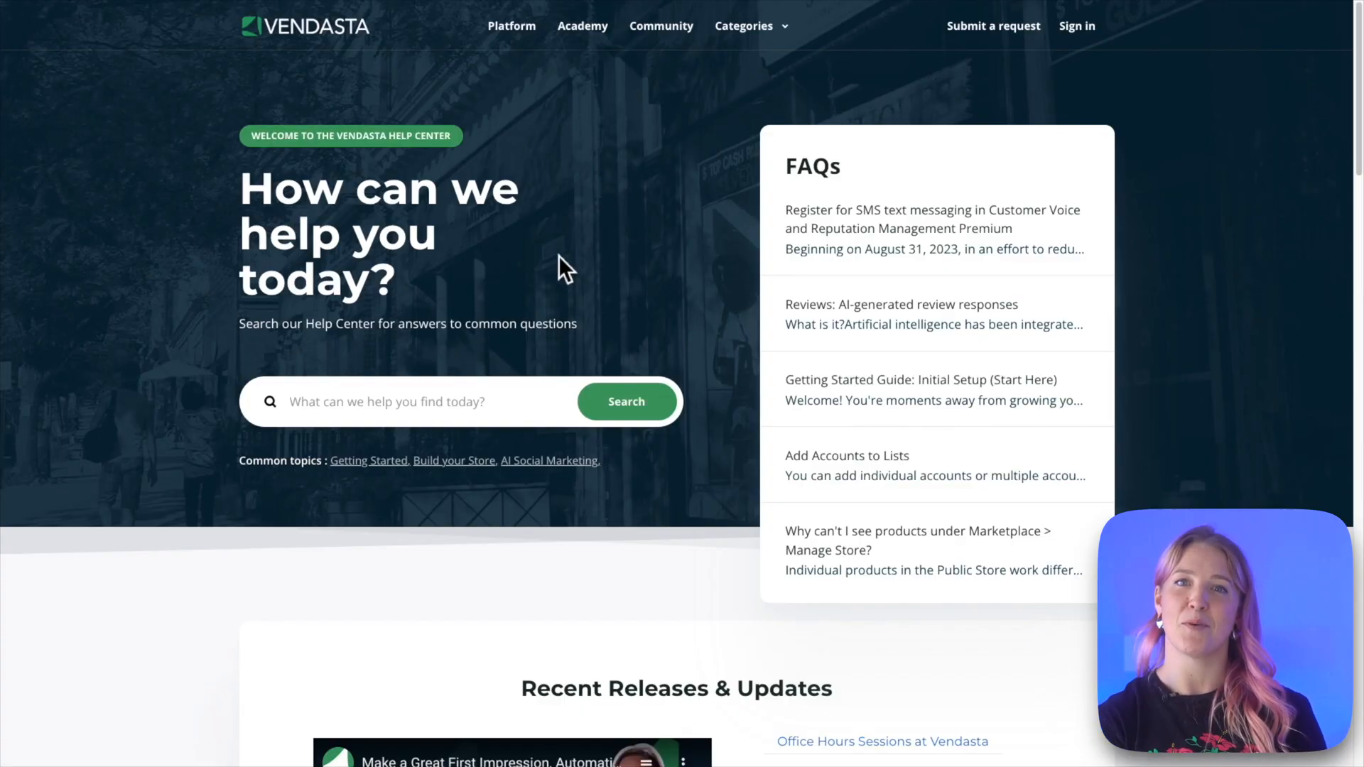
Search the Help Center for 'customized domains' and open the 'Customize your domains' article.
type("custom")
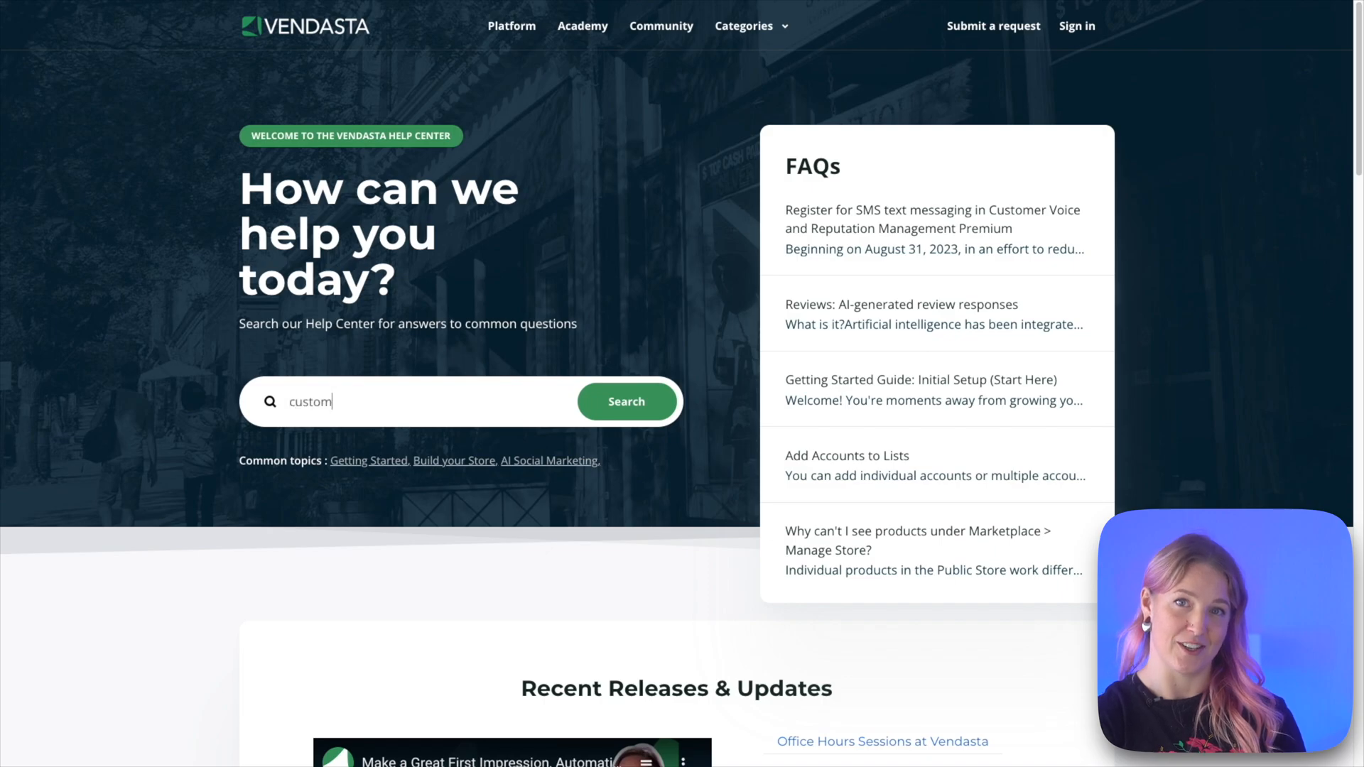
type("ized domains")
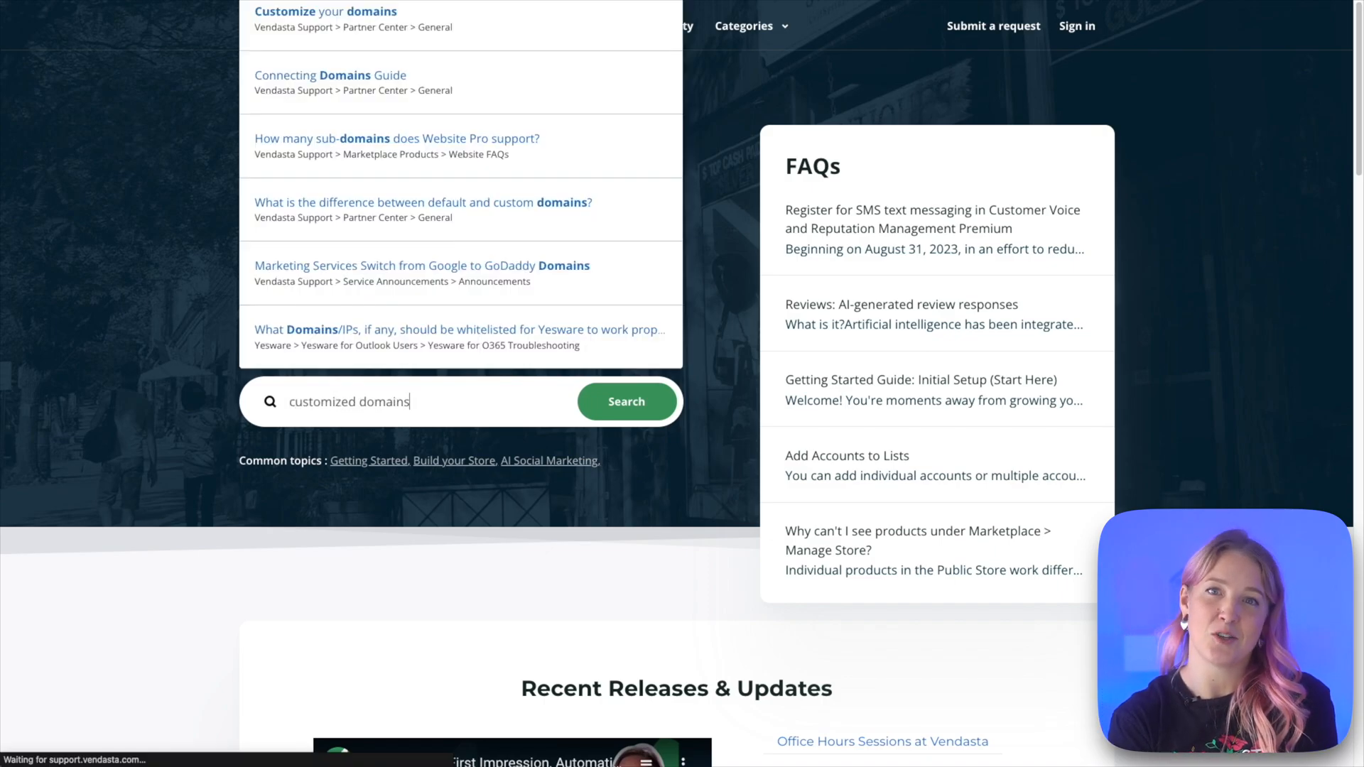
left_click(625, 400)
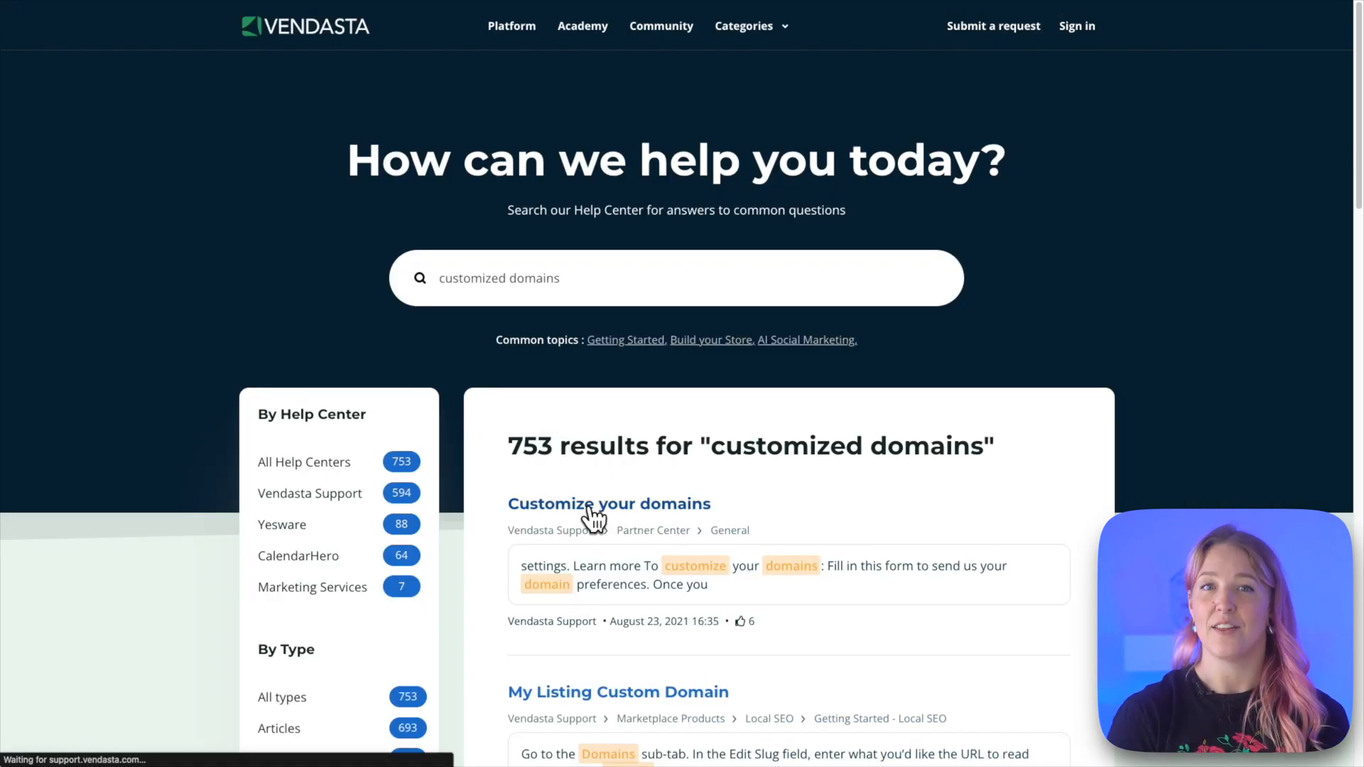
left_click(608, 503)
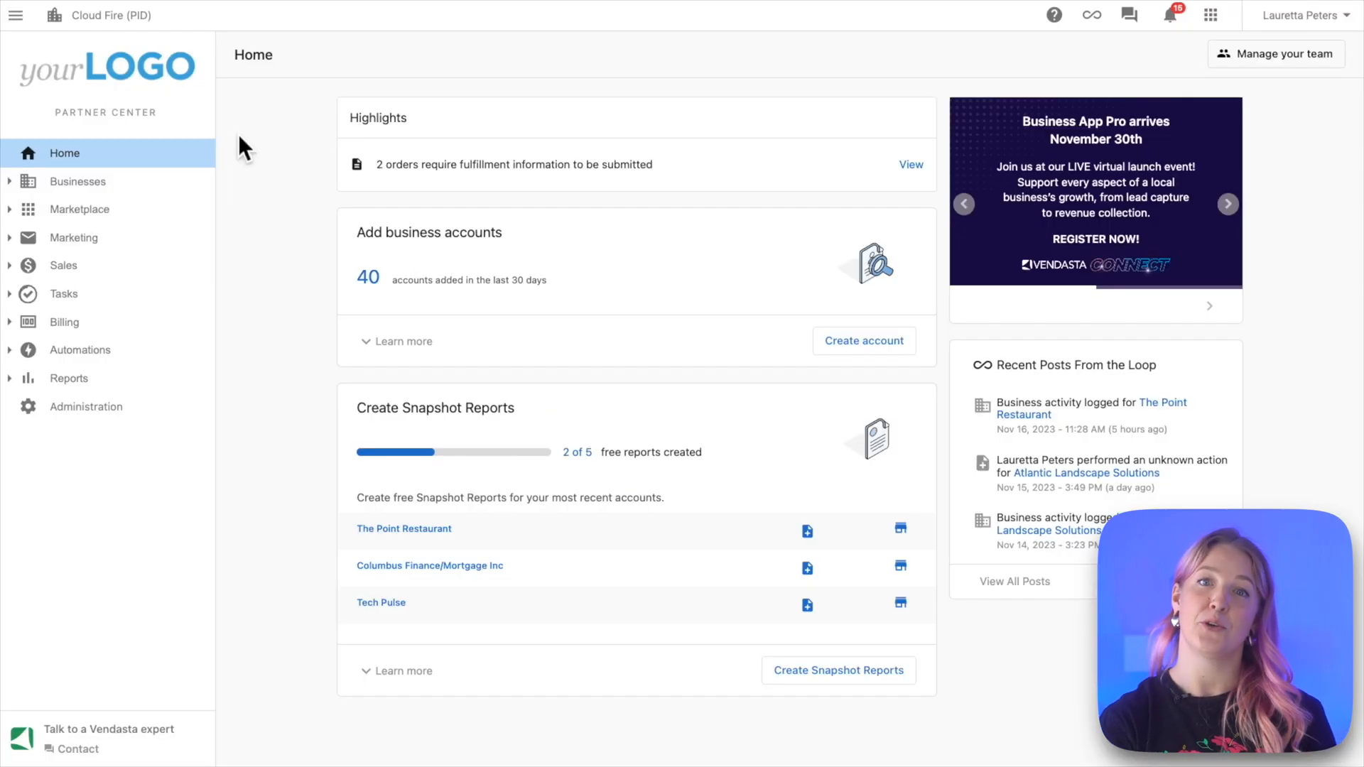
left_click(1225, 204)
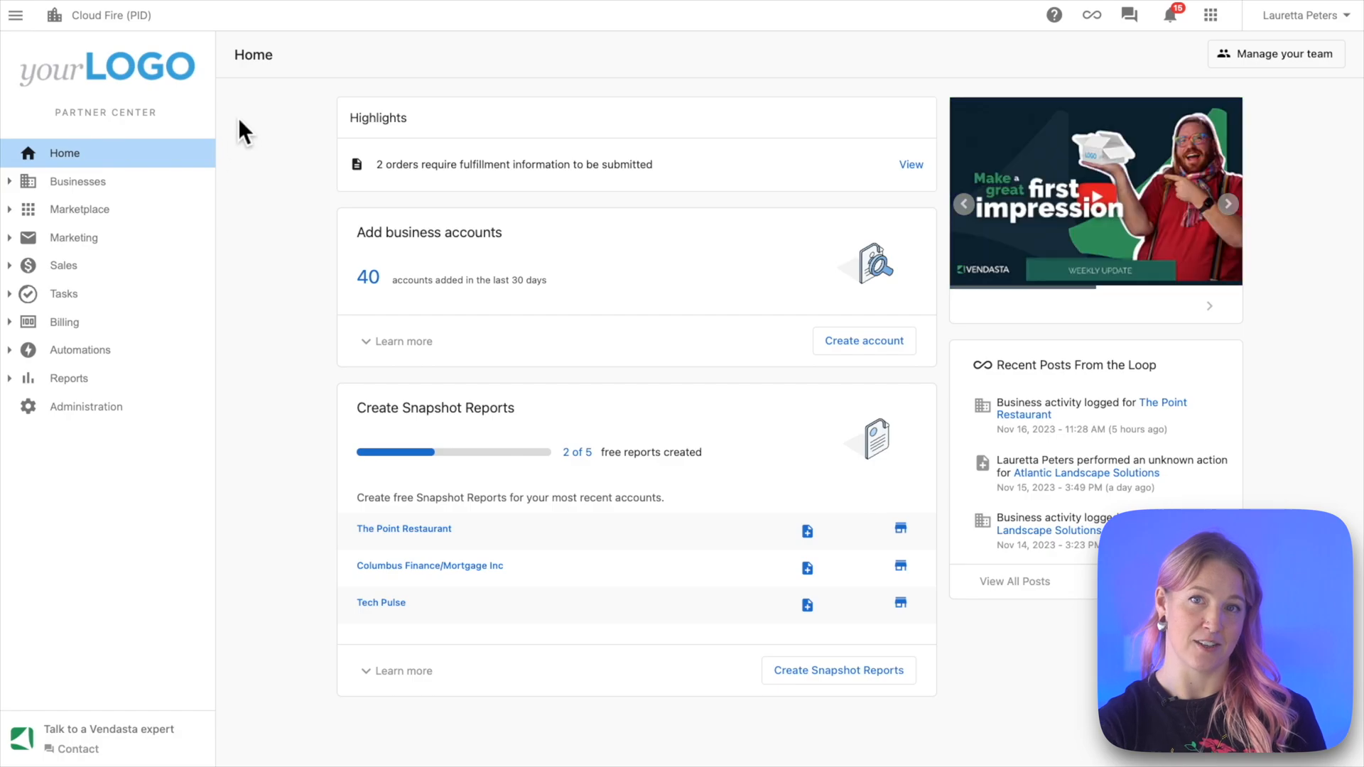
mouse_move(120, 34)
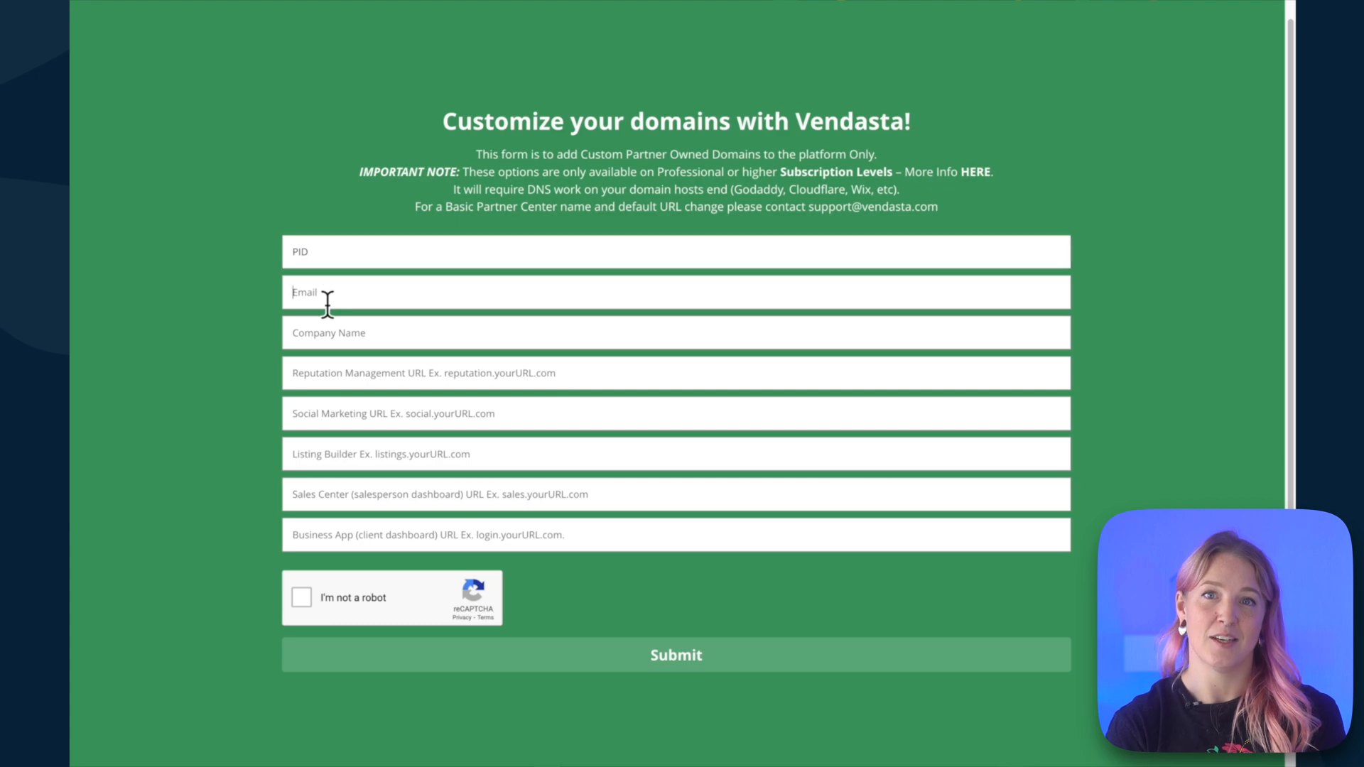
type("name@aw")
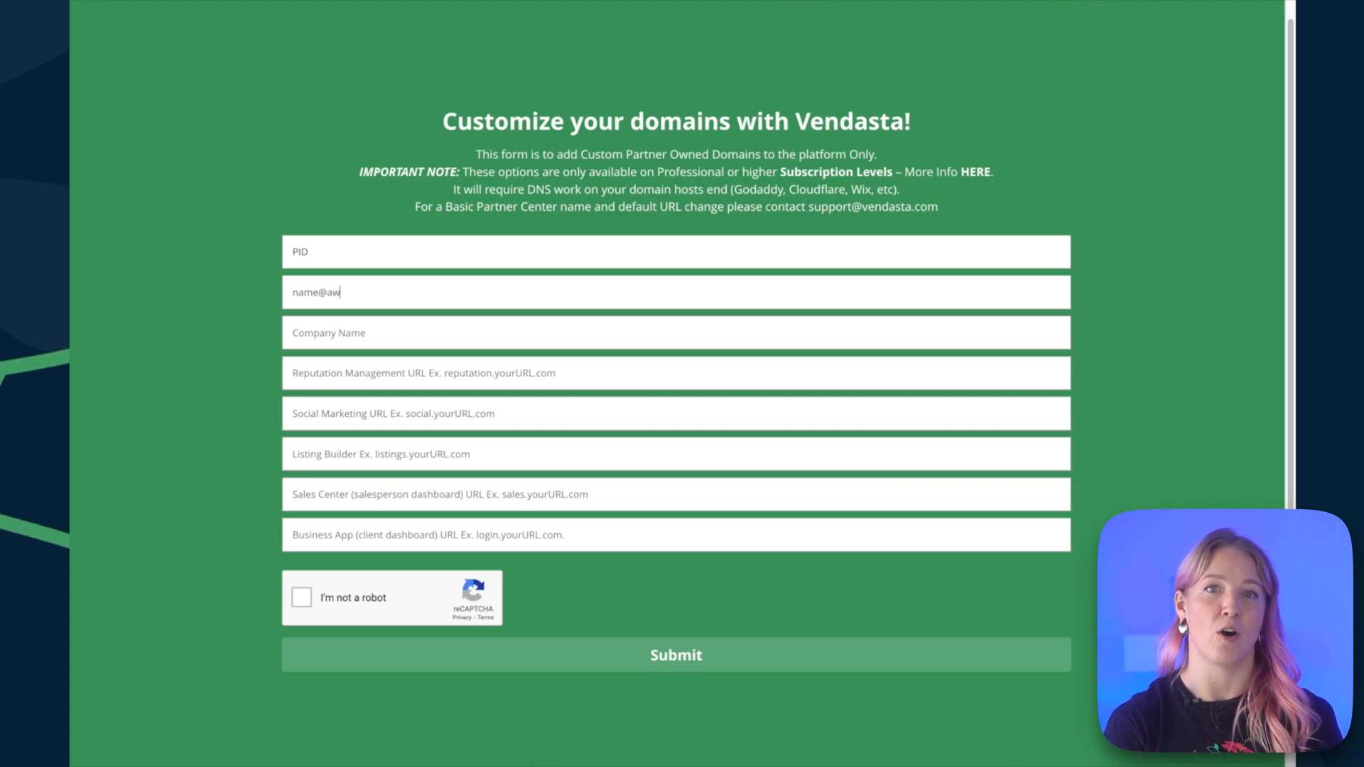
type("esomecompany.")
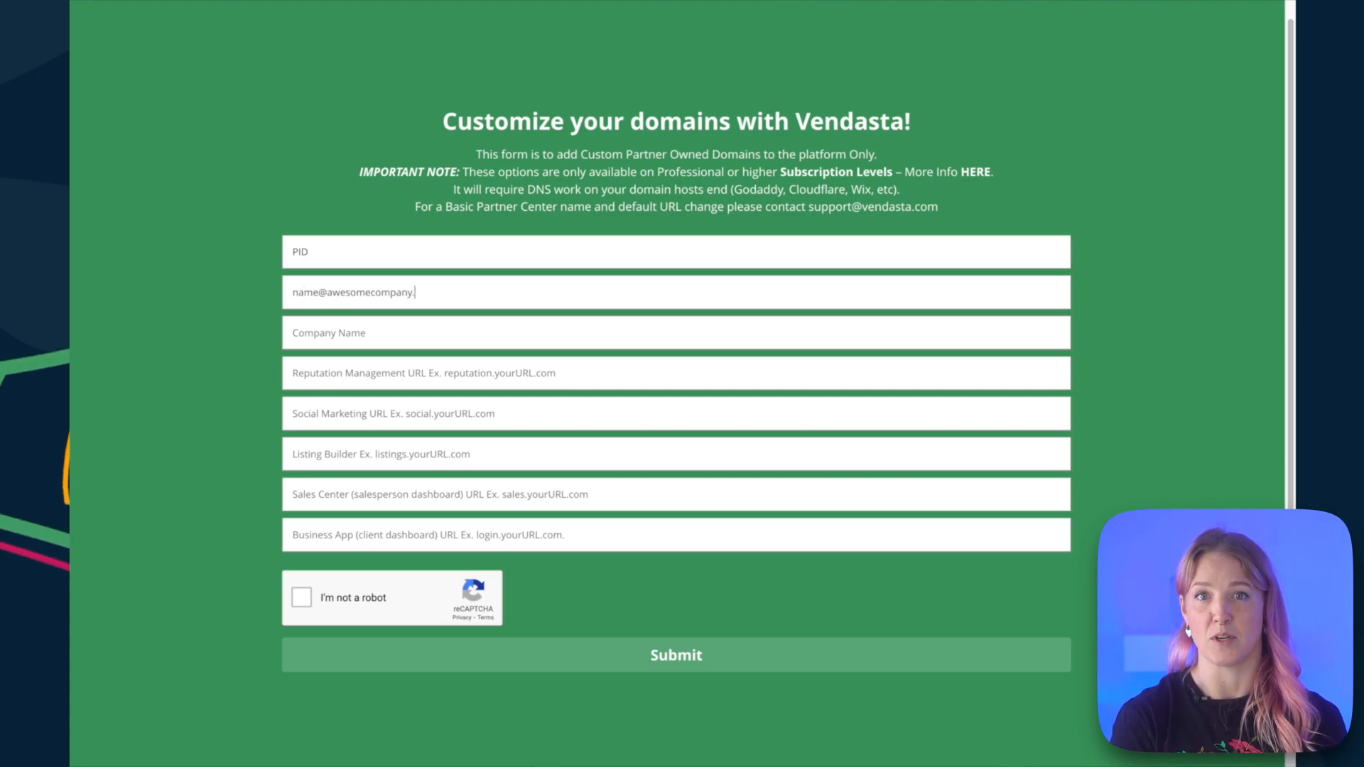
type("awesome c")
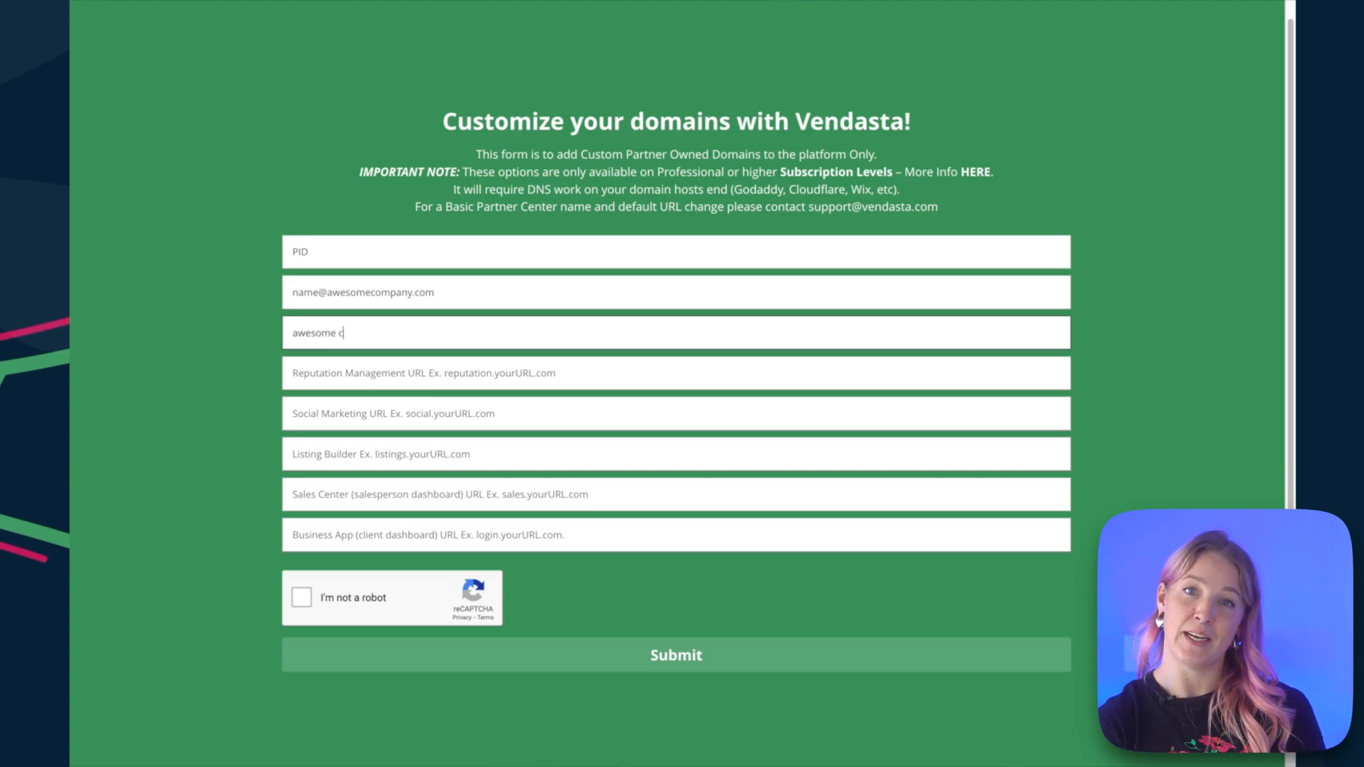
type("ompany")
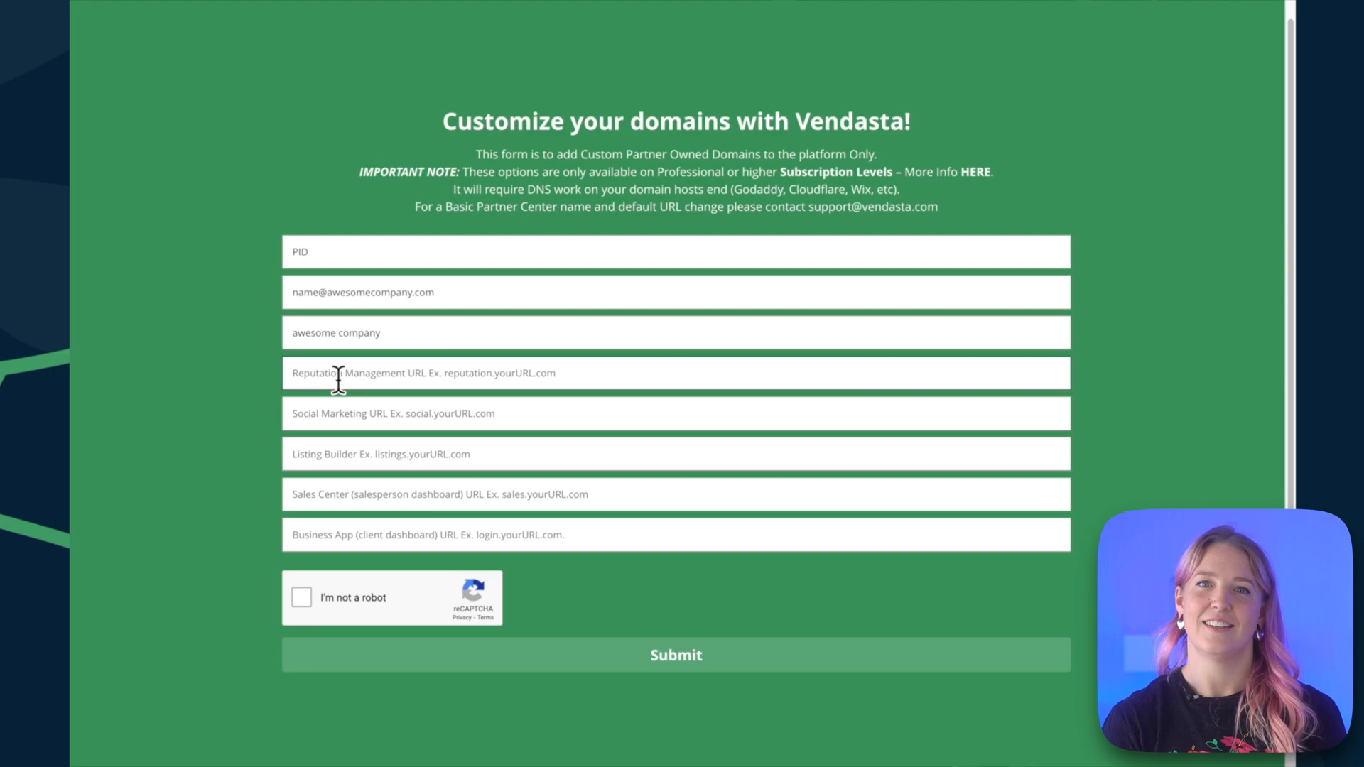
mouse_move(422, 535)
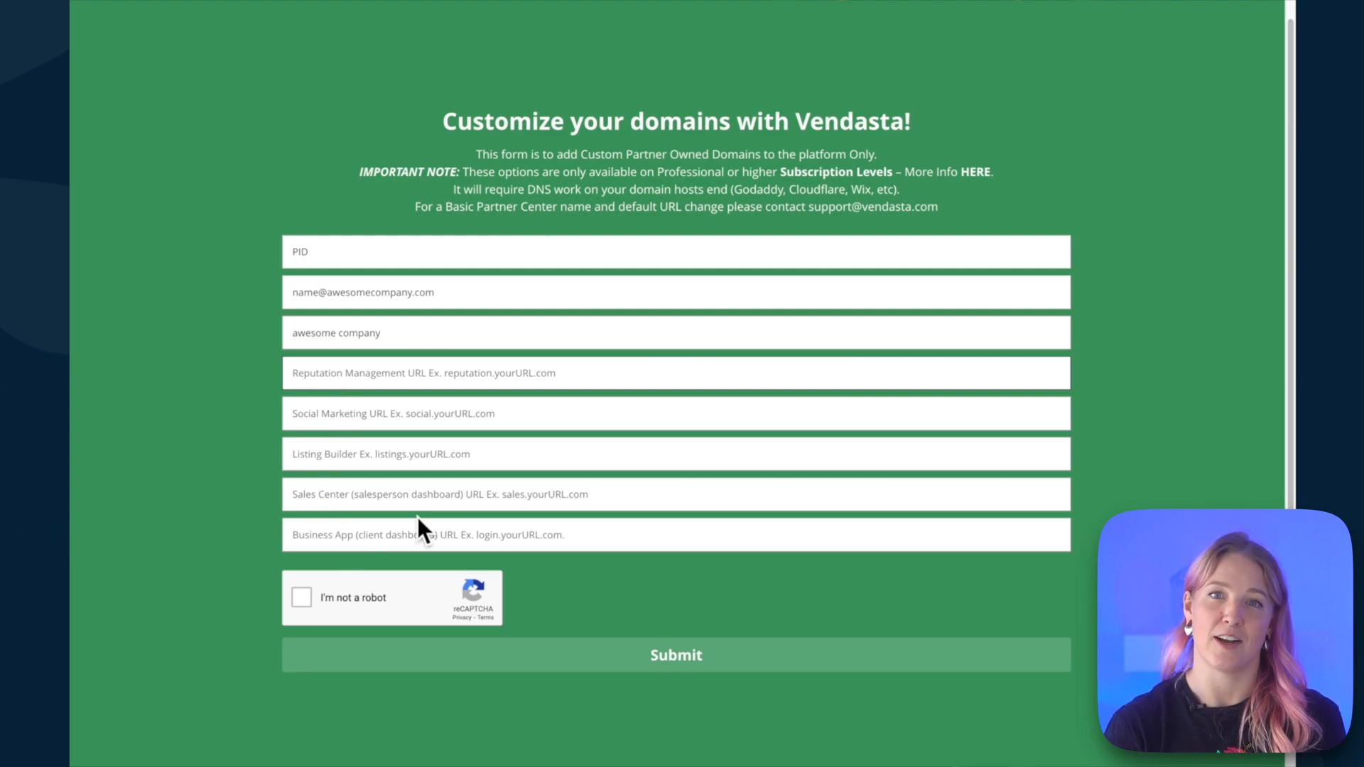
mouse_move(350, 386)
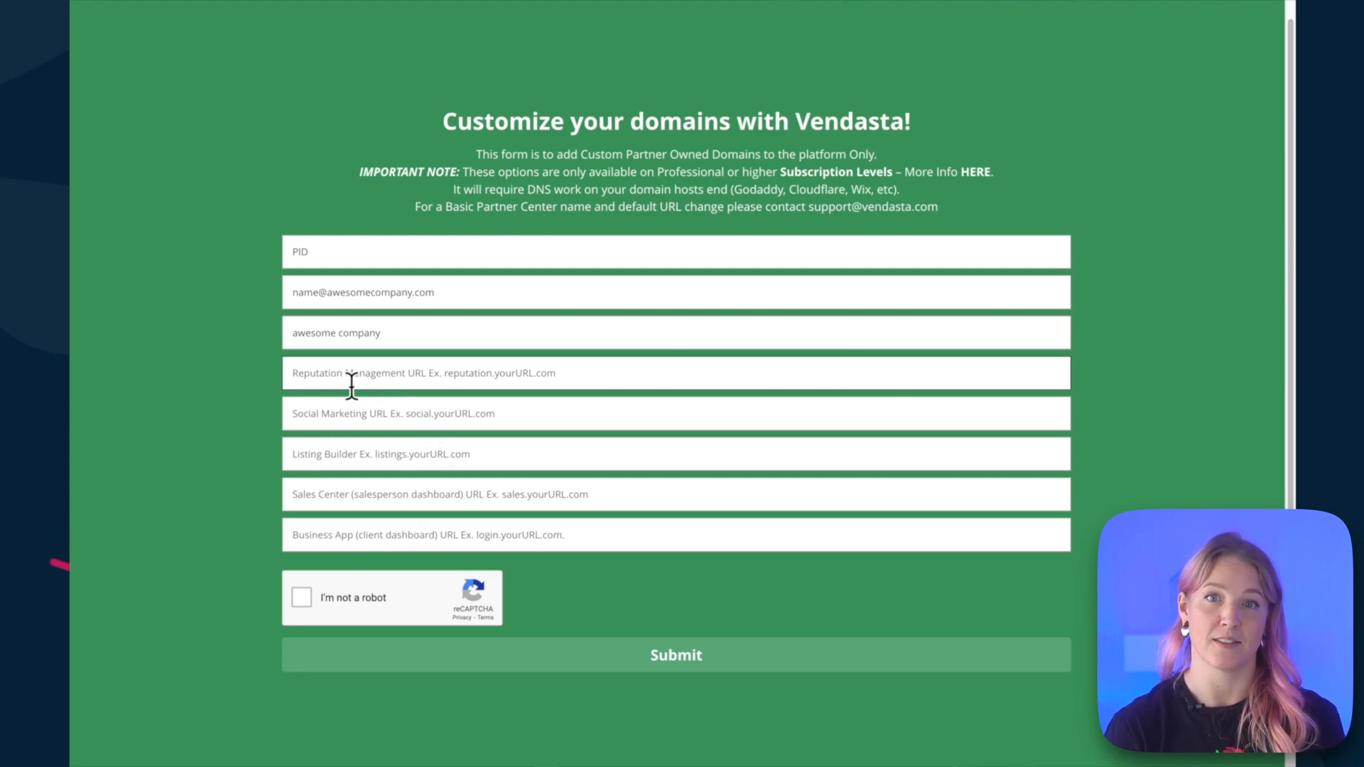
Fill the Reputation Management URL field with reputation.awesomeurl.com.
type("reputation")
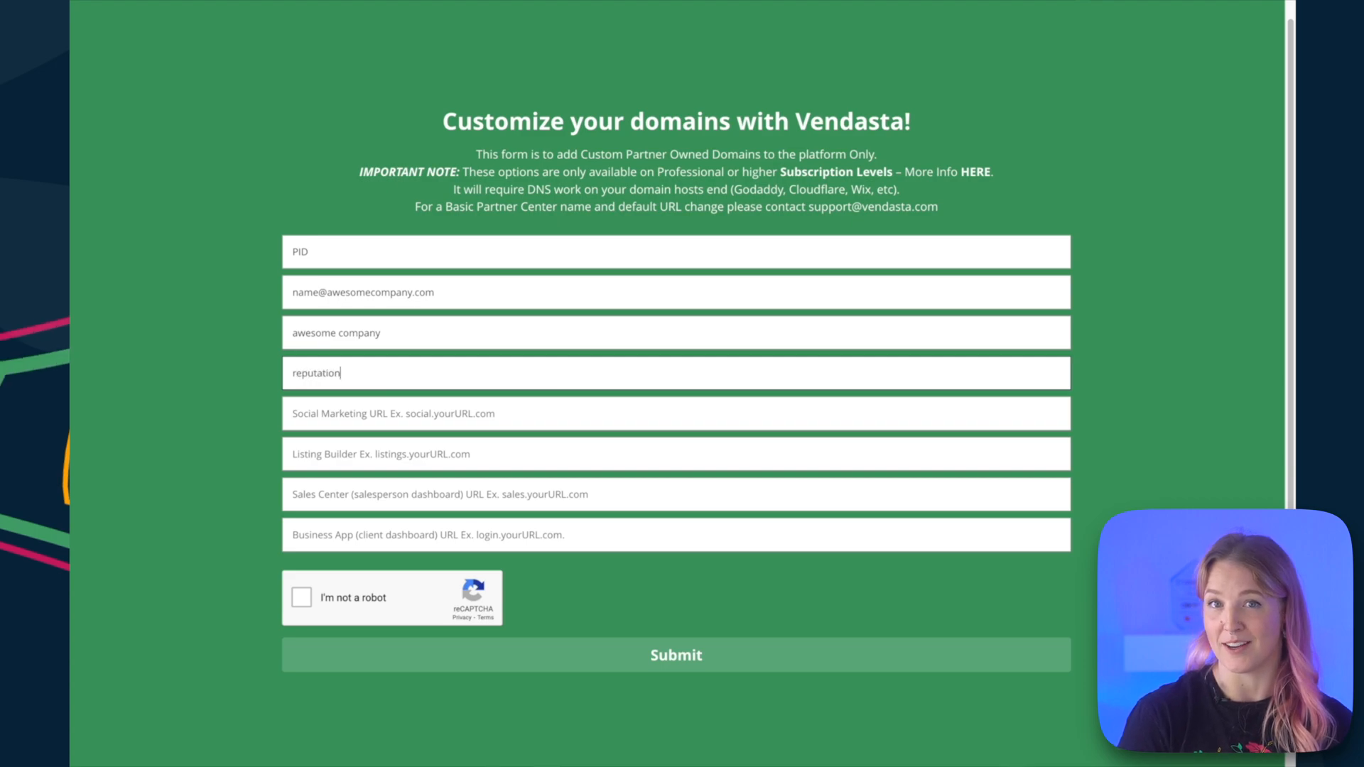
type(".awesome")
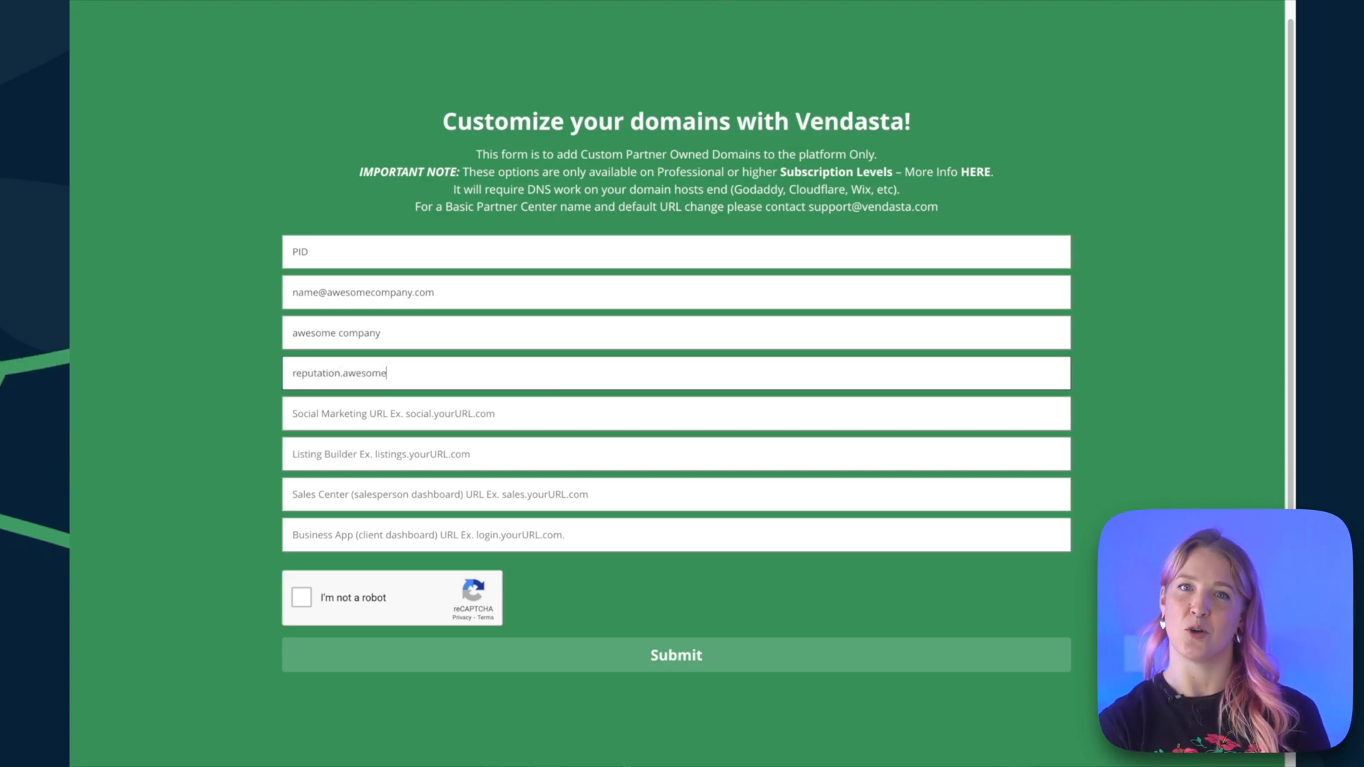
type("url")
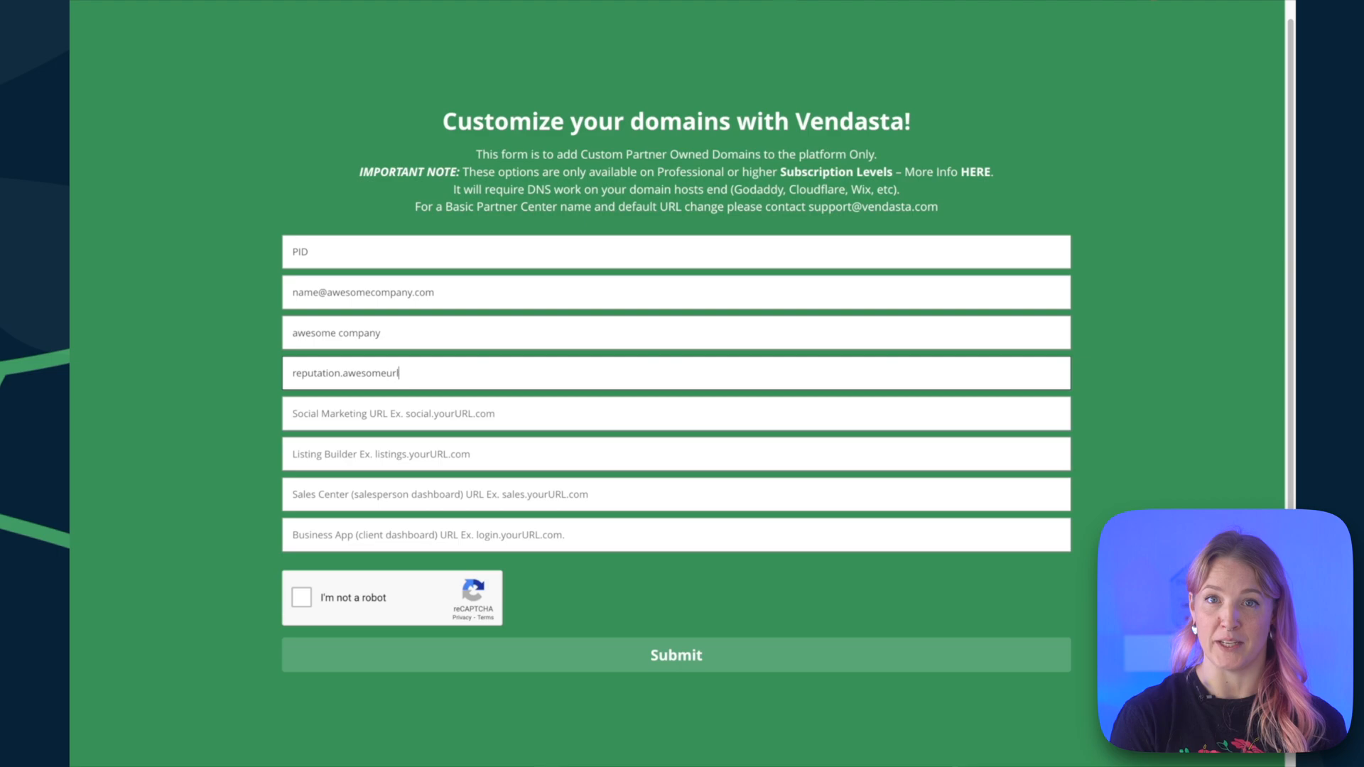
type(".com")
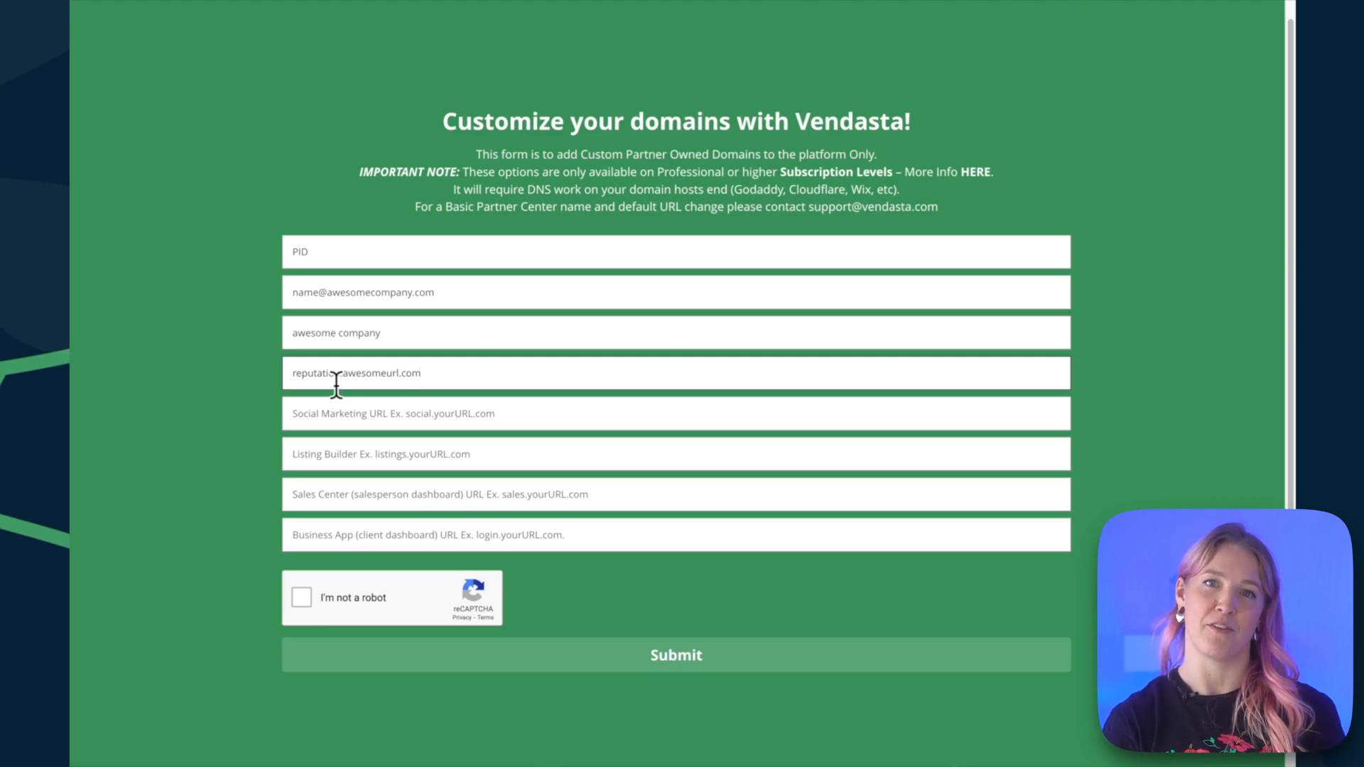
mouse_move(274, 465)
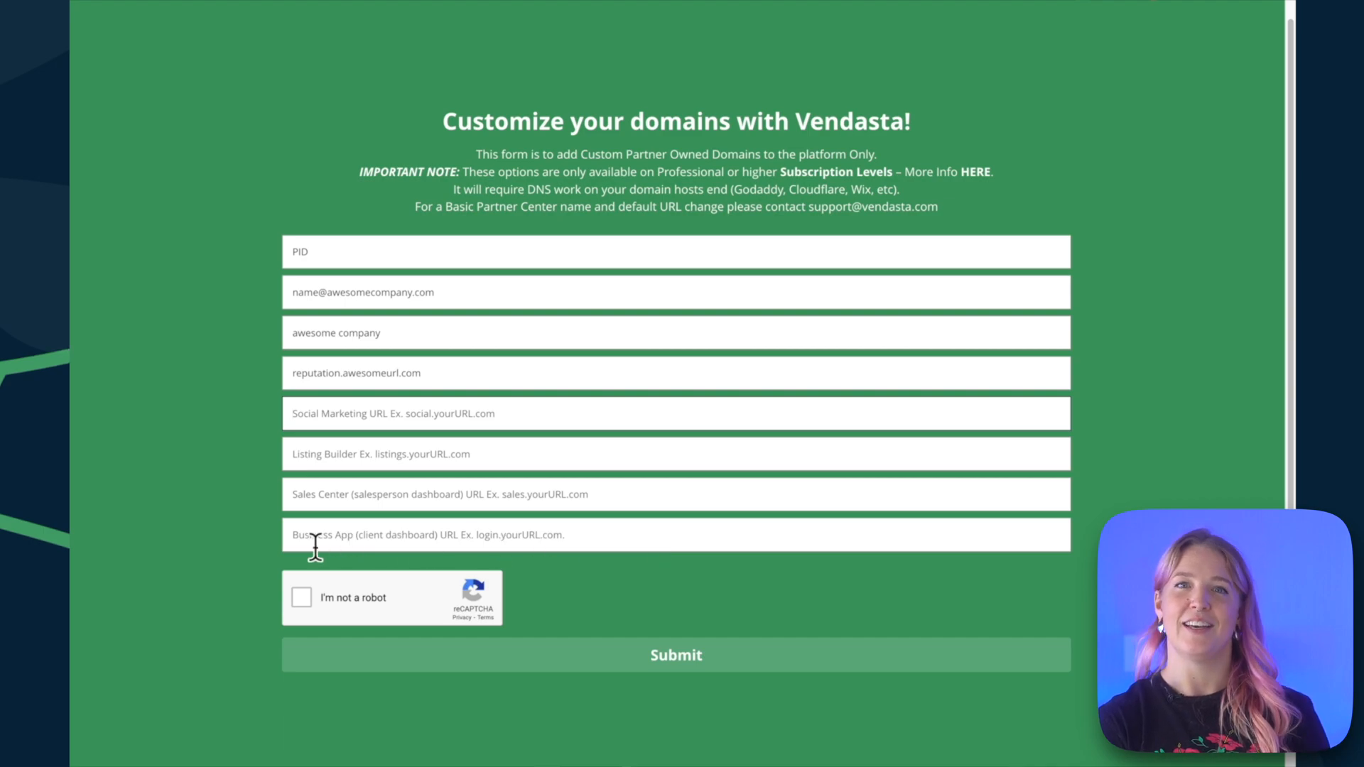
Fill the Business App client dashboard URL with portal.yourawesomeagency.com.
type("portal")
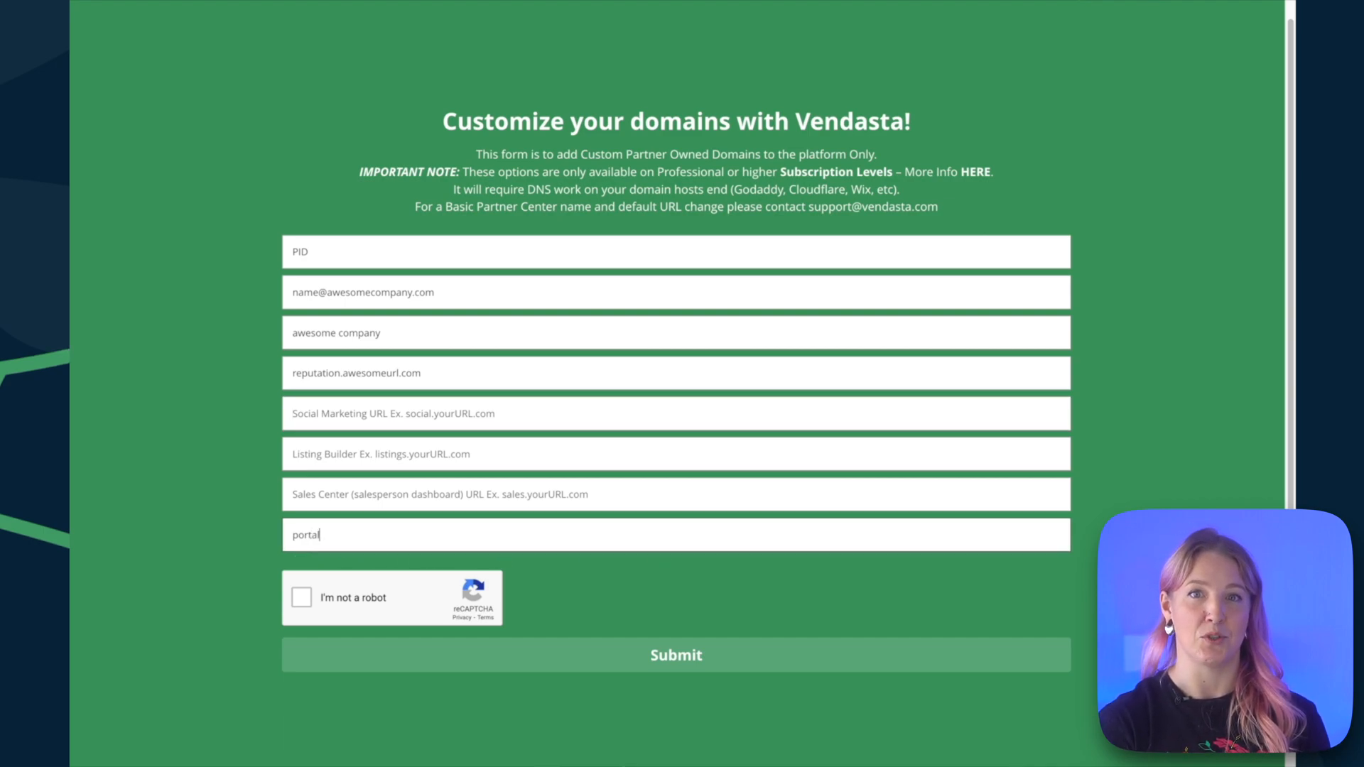
type(".yourawe")
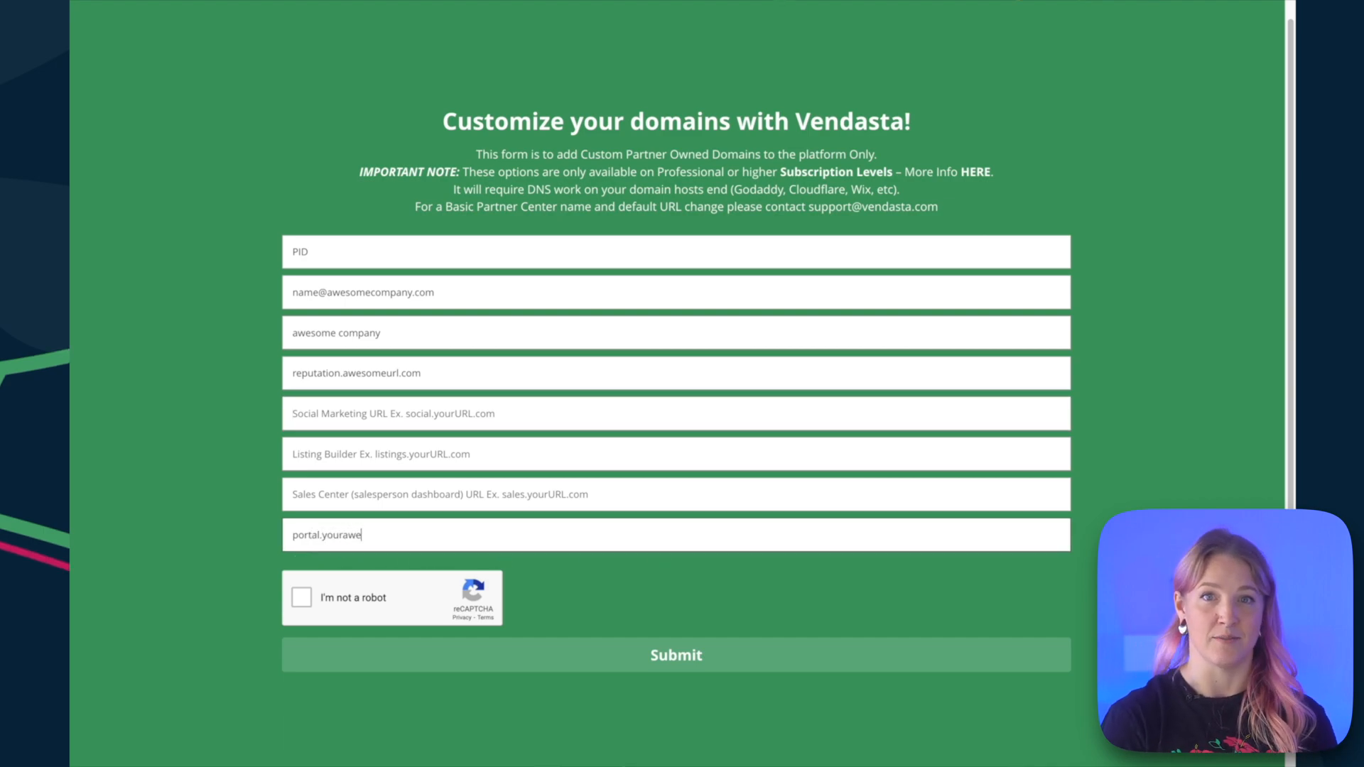
type("someagenc")
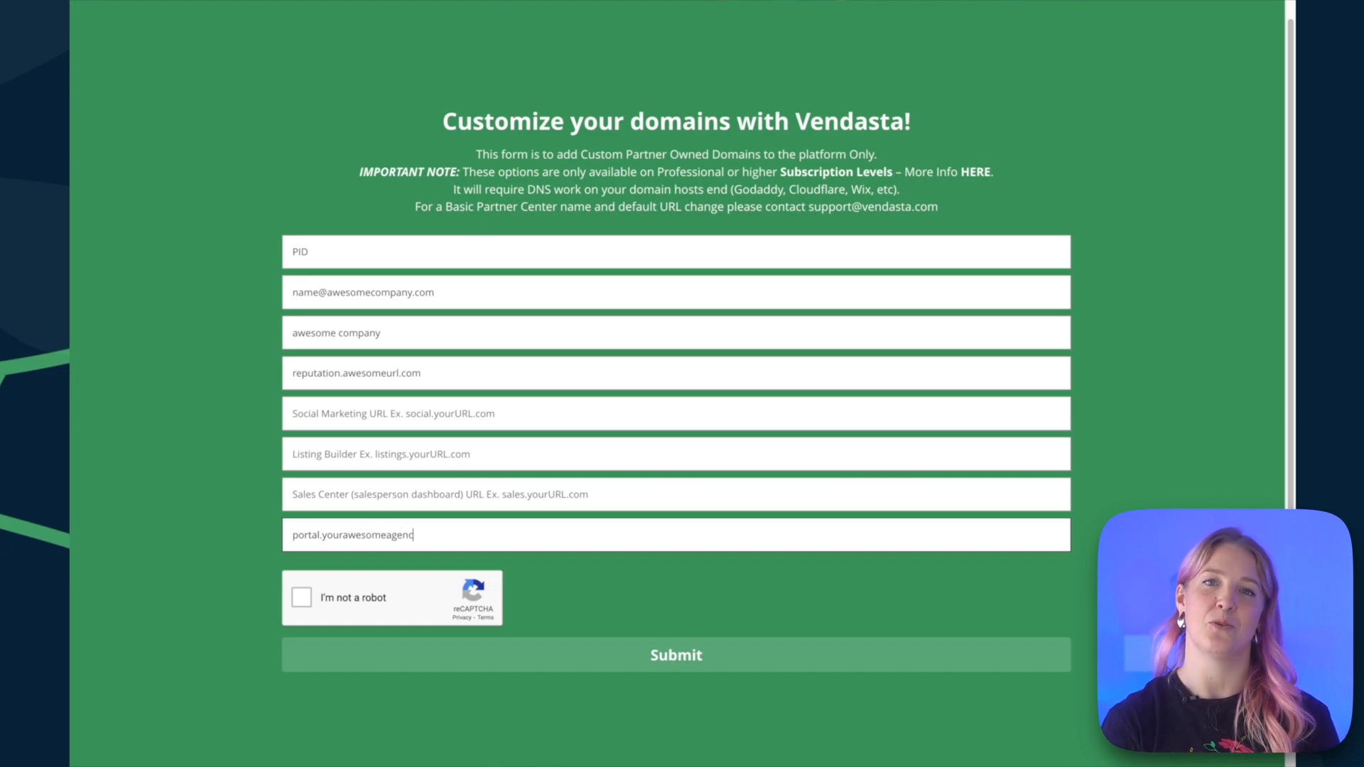
type("ycom")
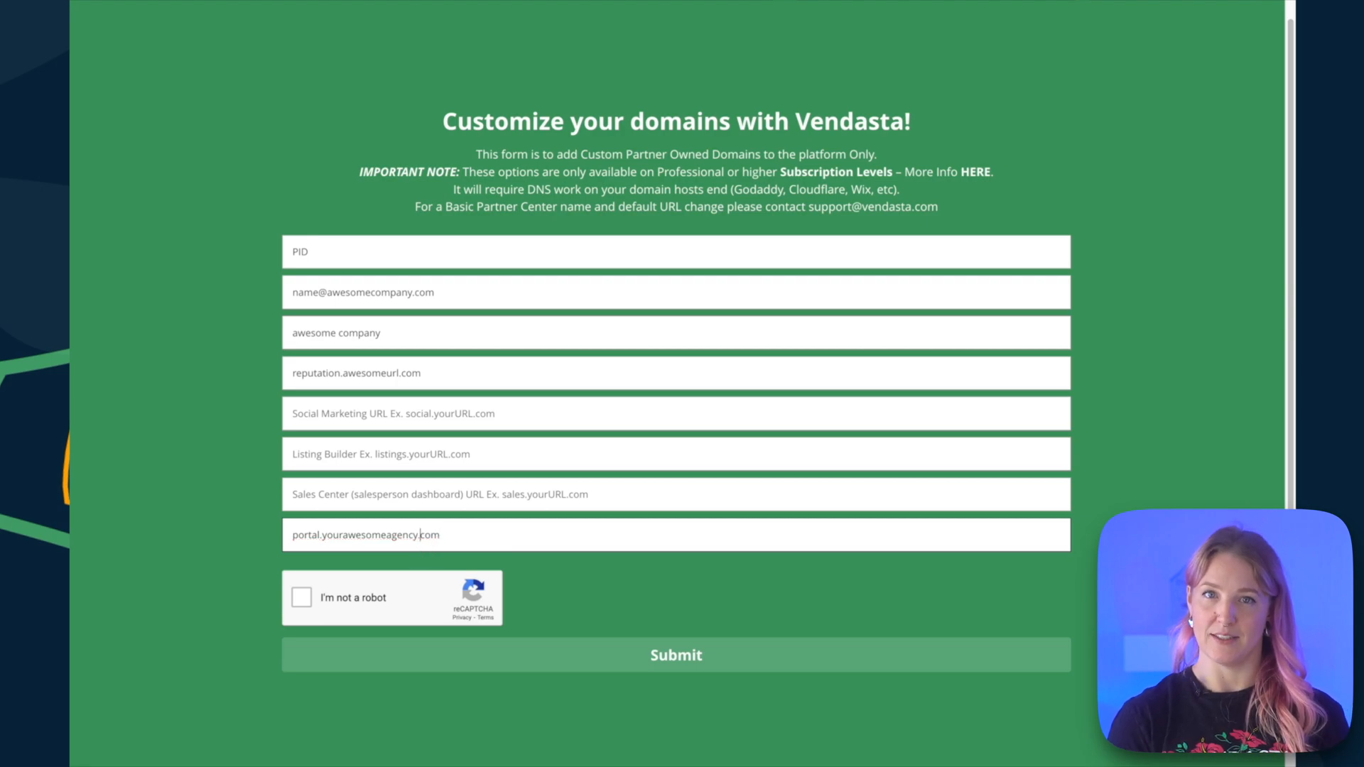
Check the 'I'm not a robot' reCAPTCHA box on the domains form.
left_click(299, 596)
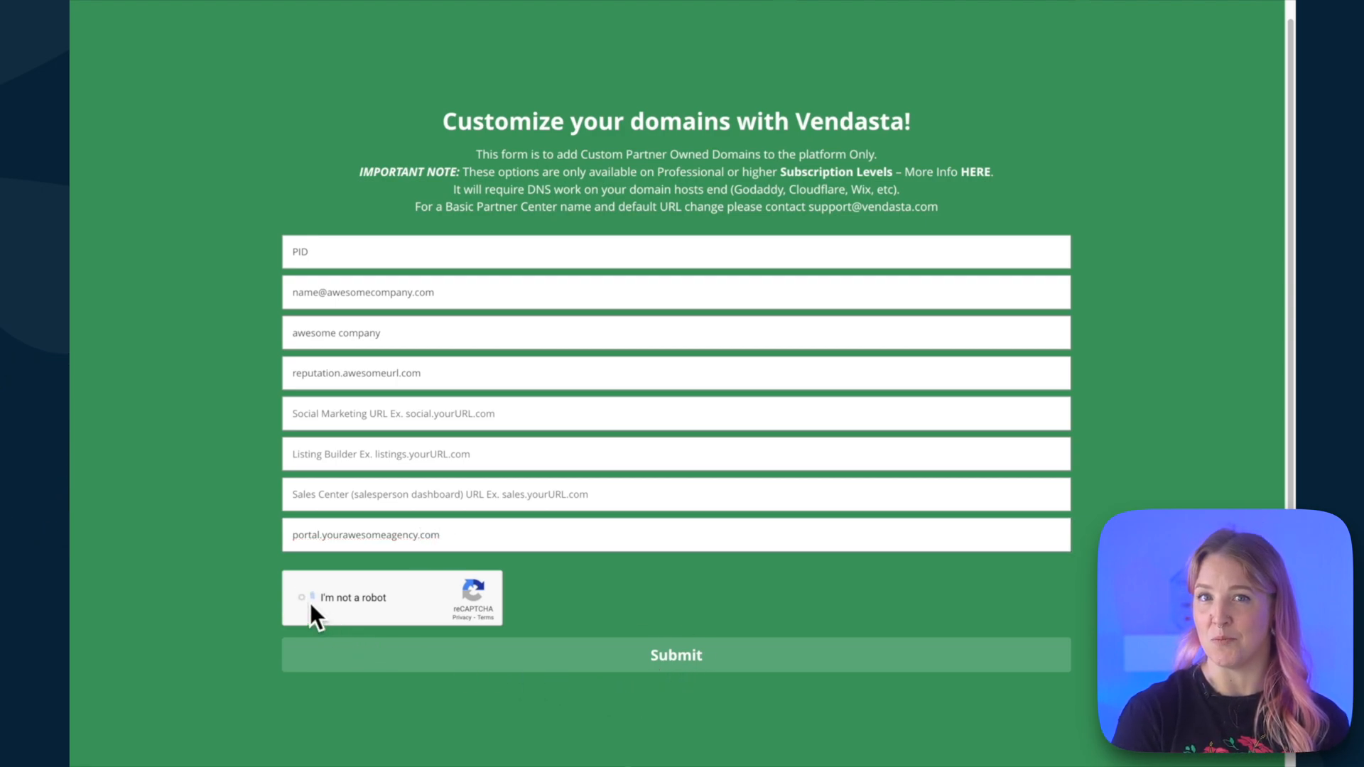
left_click(302, 597)
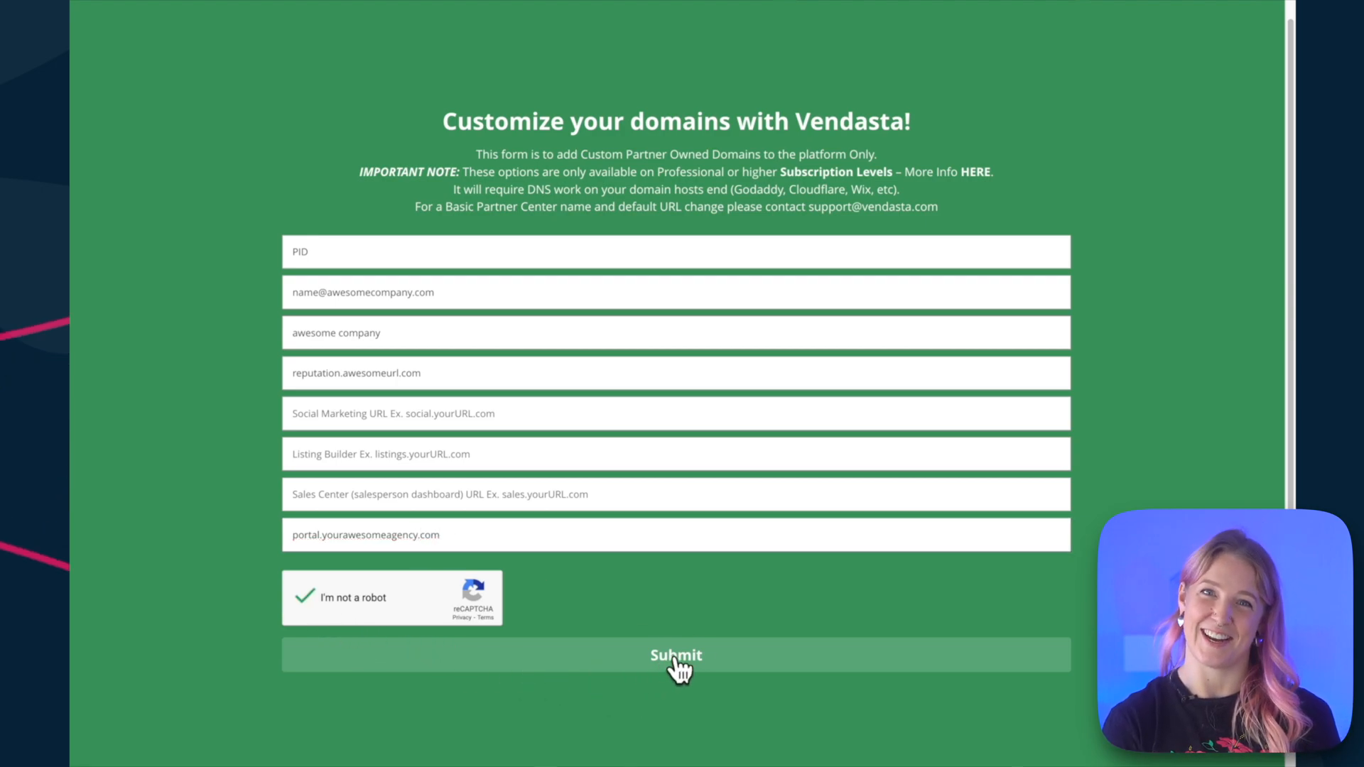